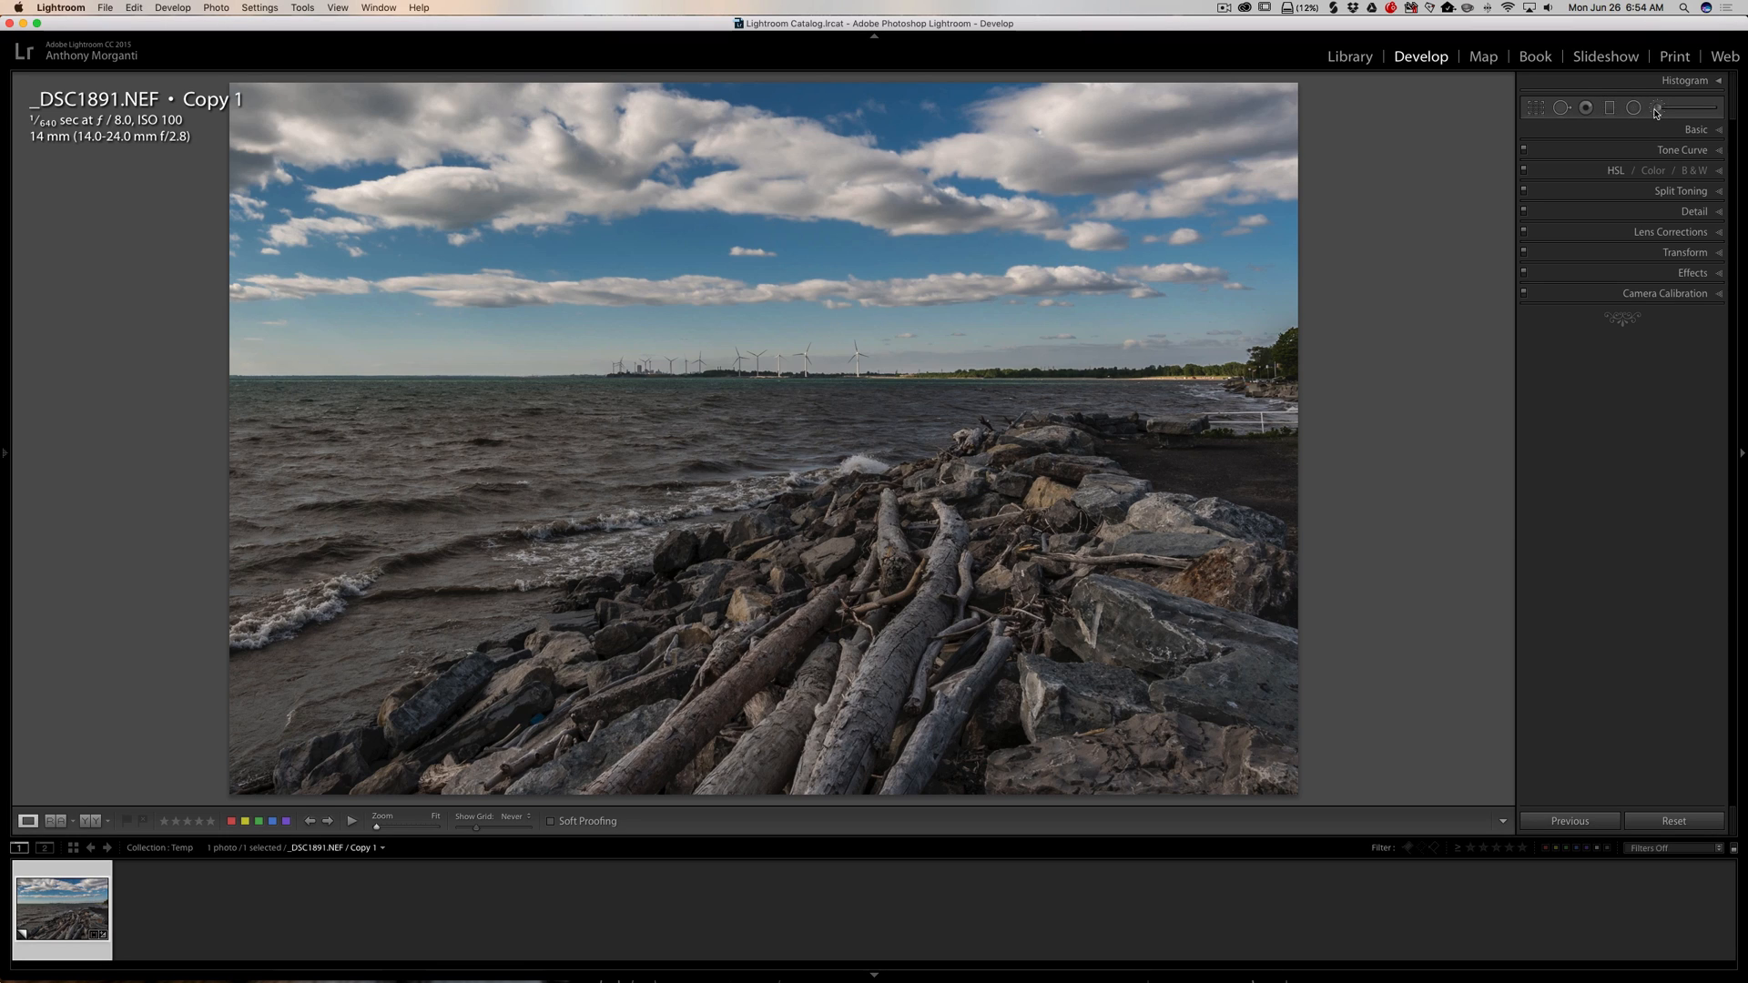
mouse_move(1657, 108)
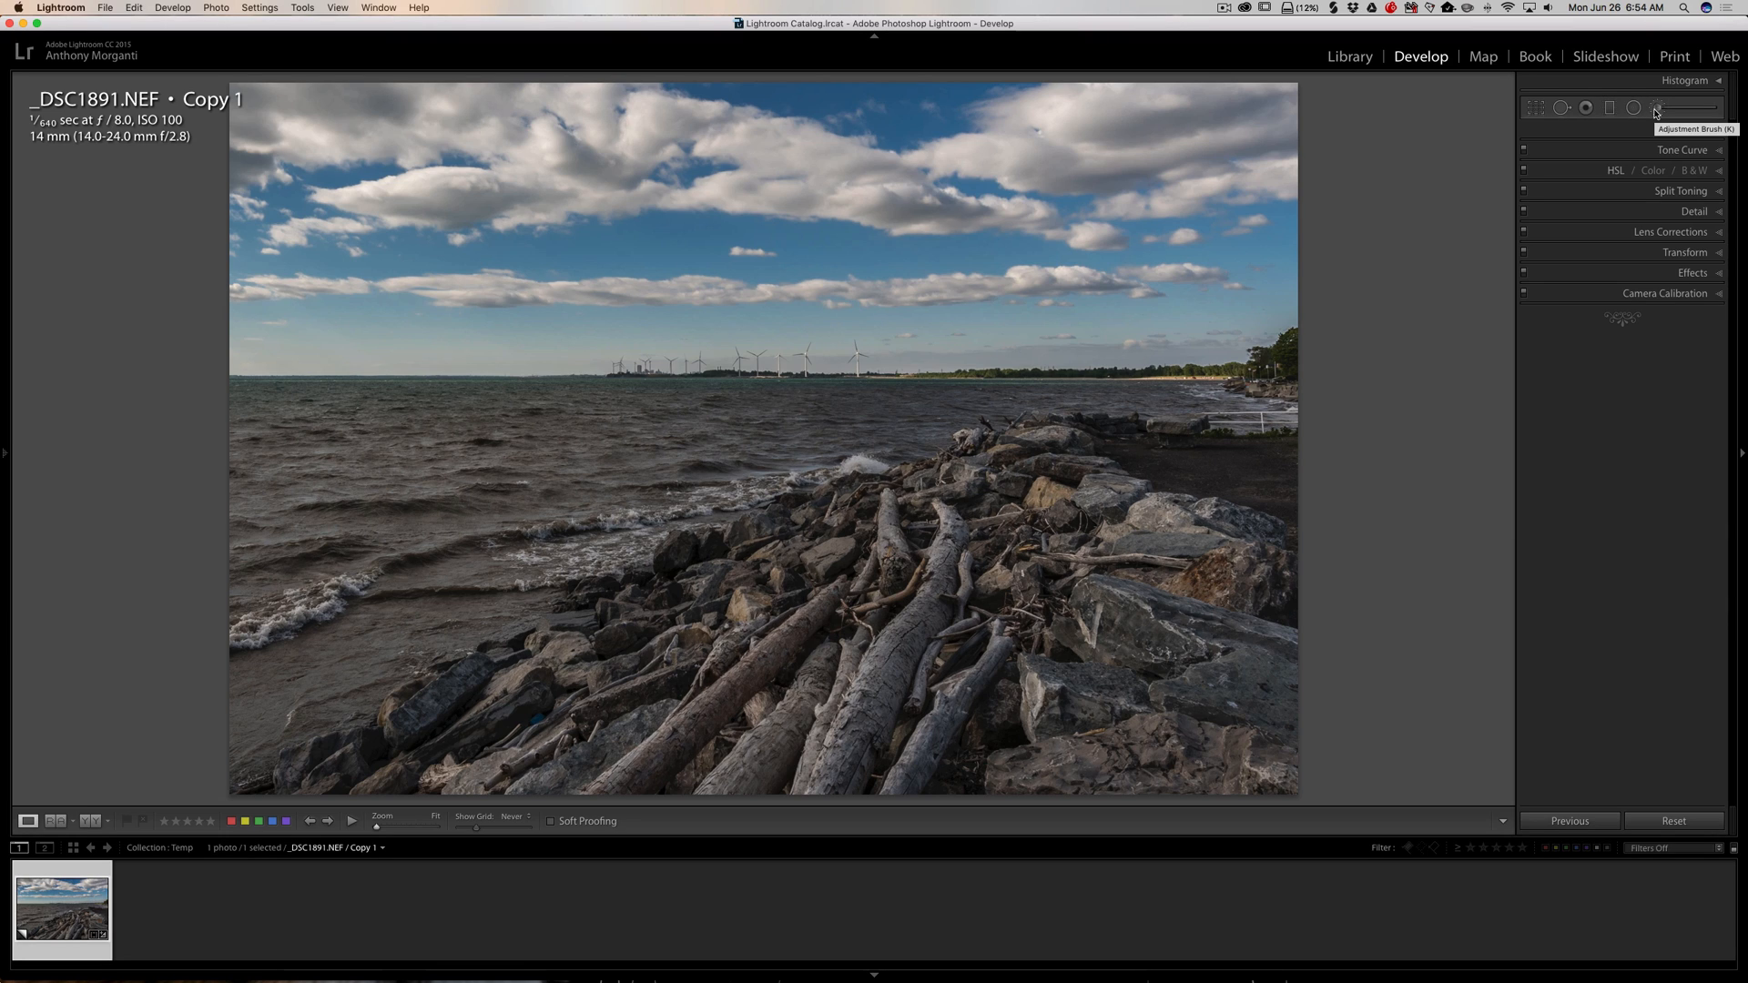
Apply a graduated filter over the sky and scale its slider amounts together from the pin.
click(1658, 108)
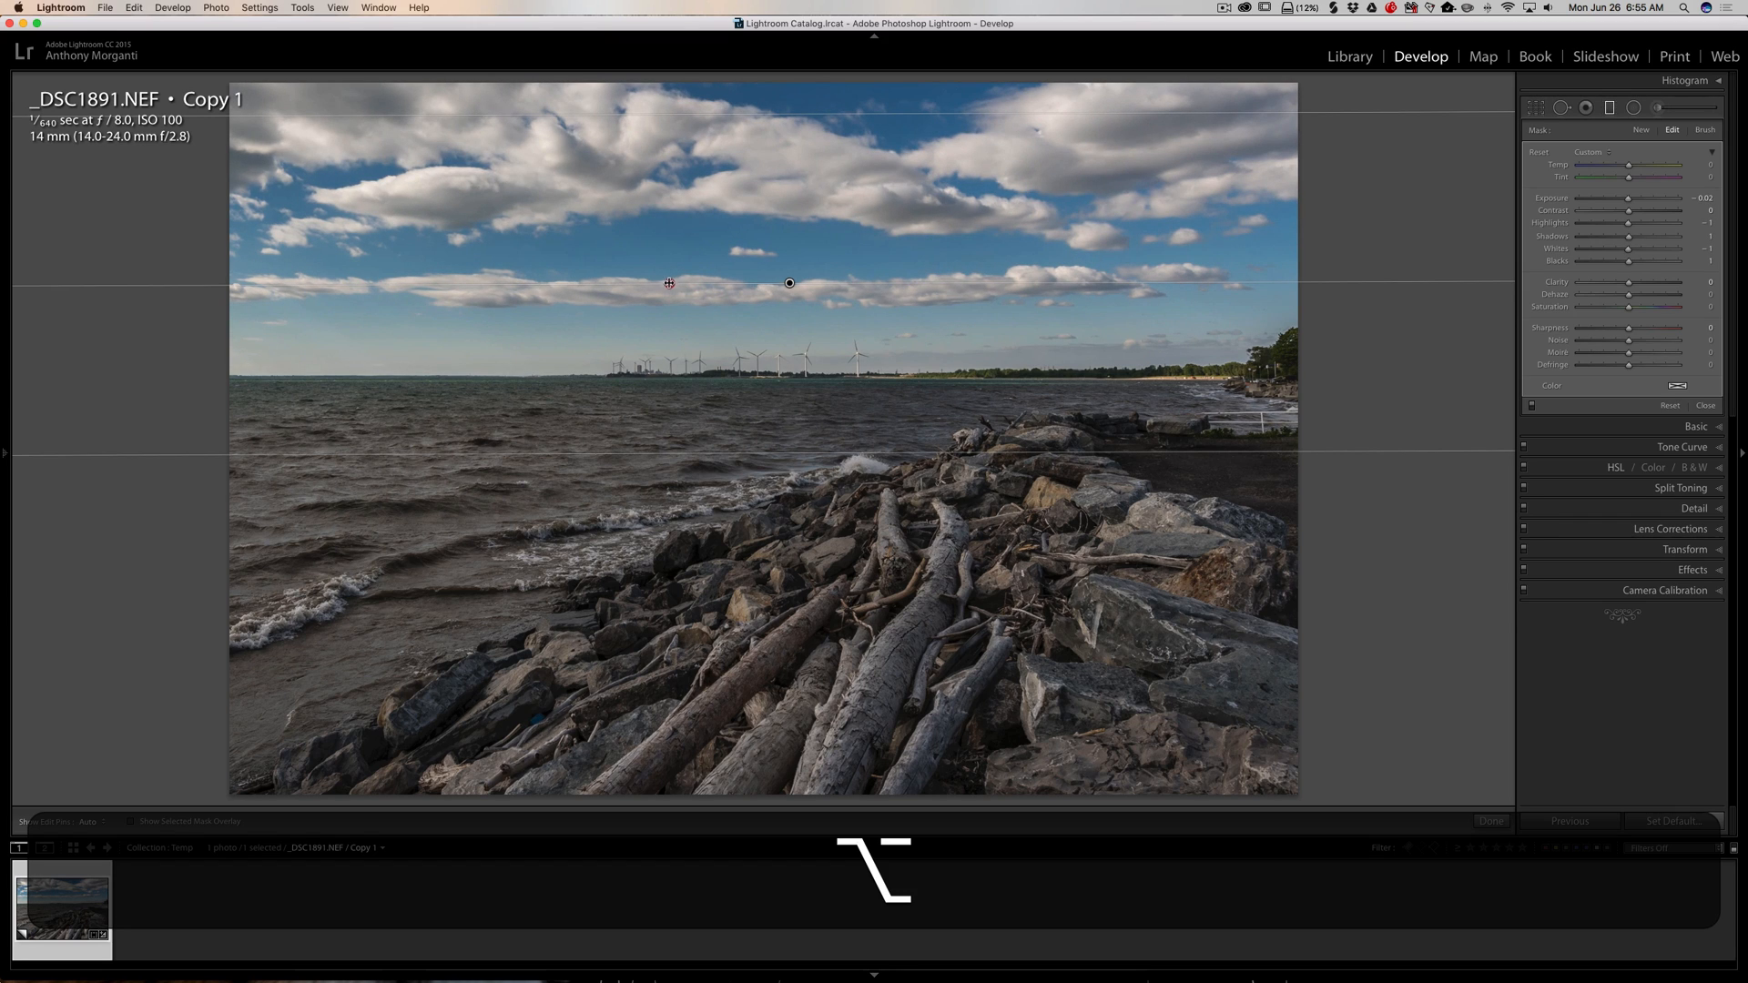
mouse_move(652, 285)
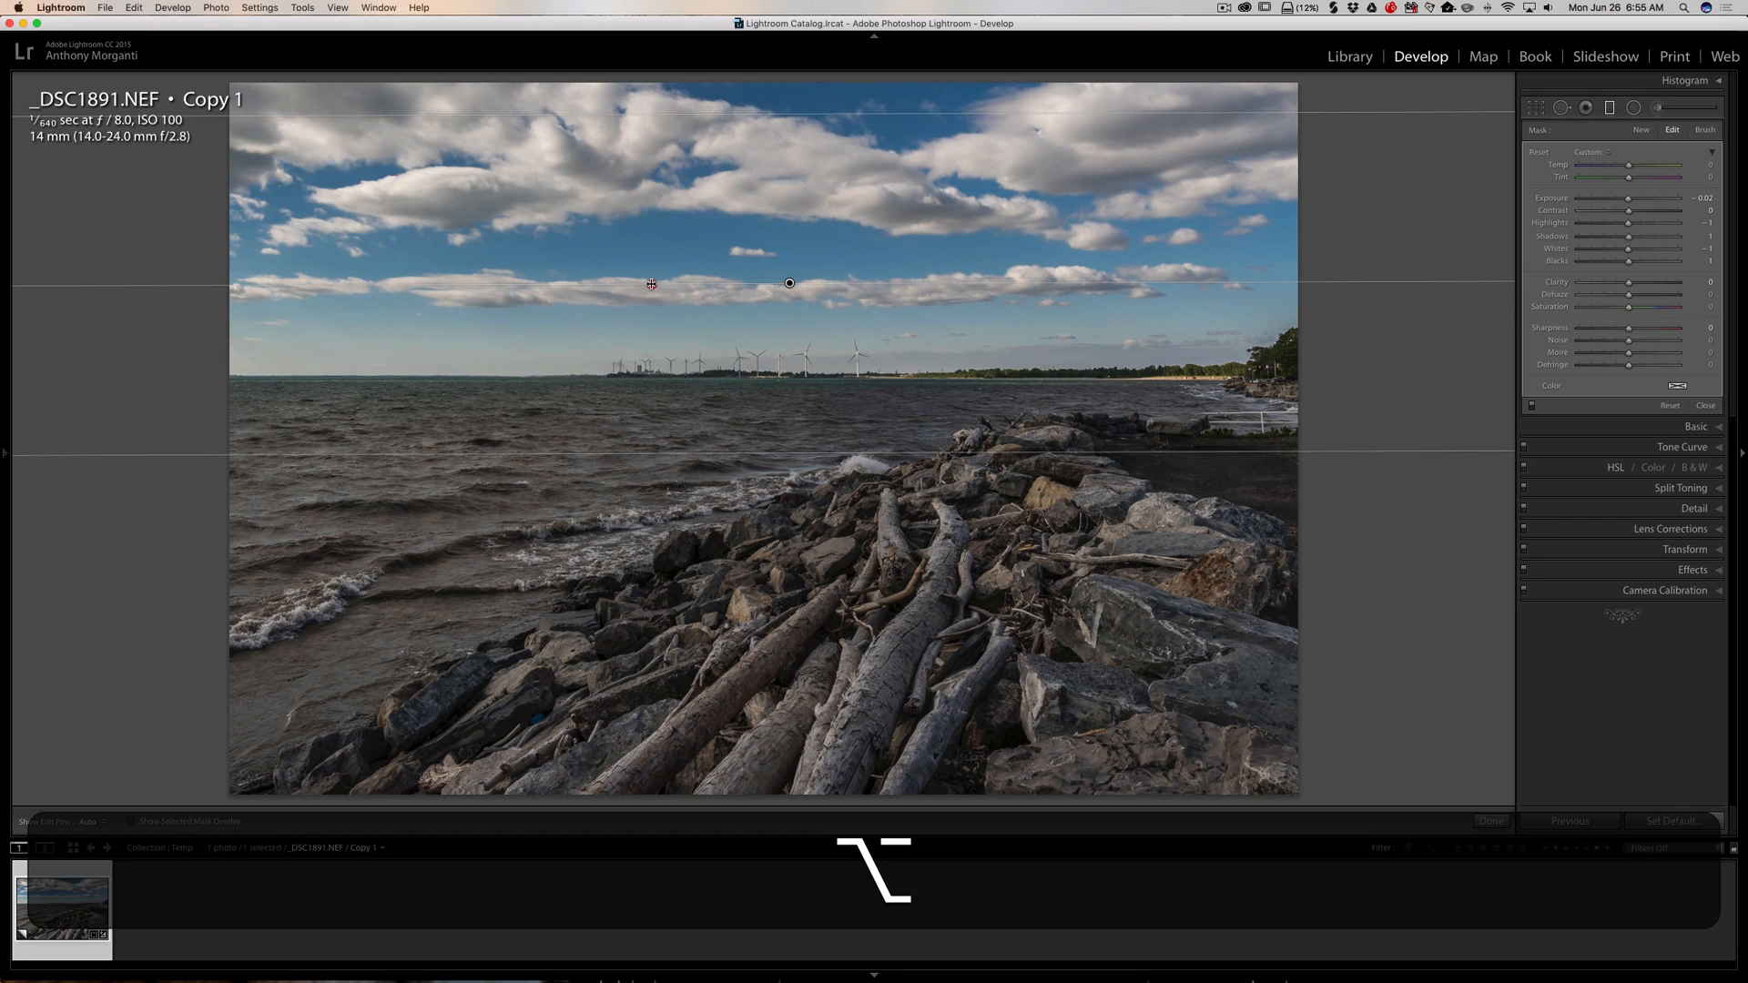